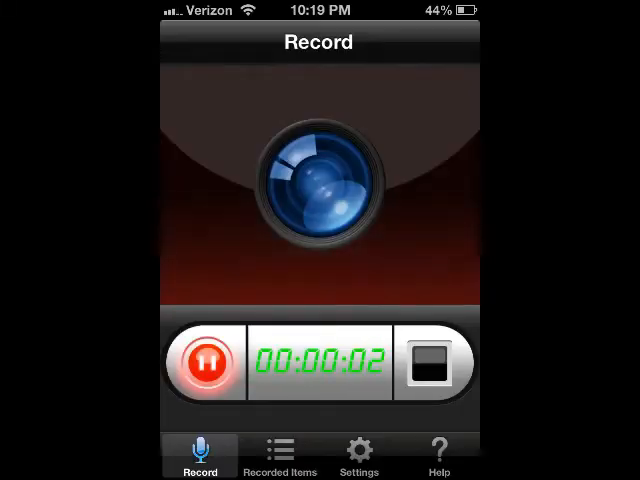
Leave Display Recorder capturing in the background and launch Safari from the first home page
{"action": "key", "text": "home"}
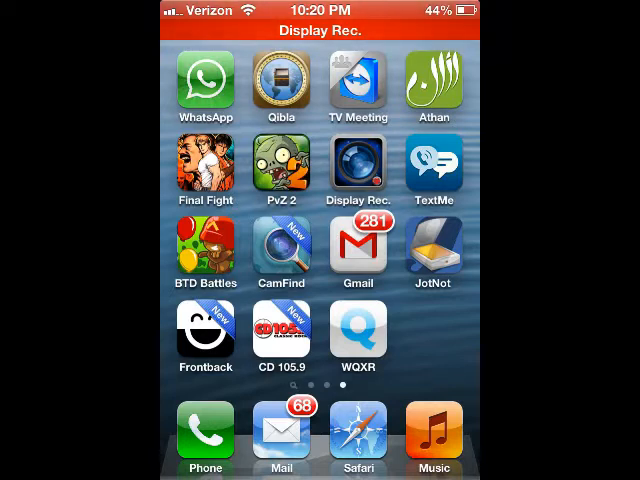
{"action": "scroll", "scroll_direction": "left", "scroll_amount": 3}
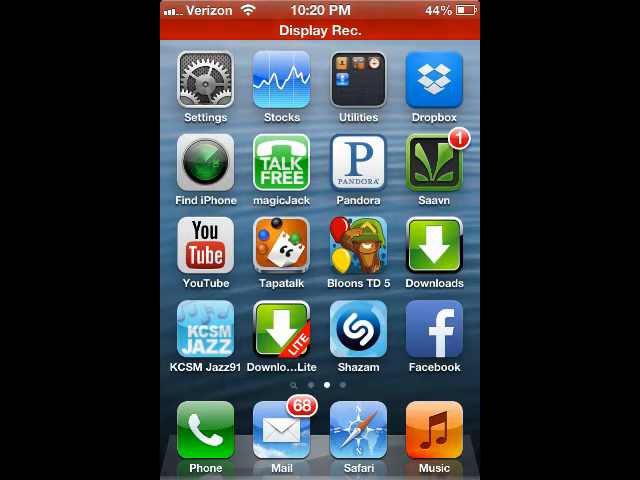
{"action": "left_click", "coordinate": [358, 432]}
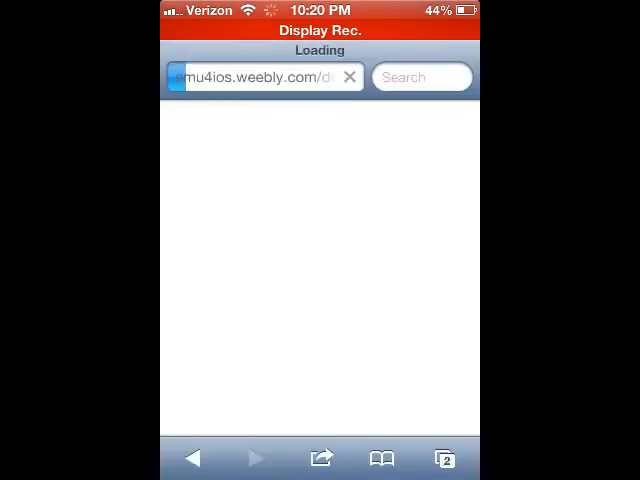
Enter emu4ios.weebly.com in the address bar to load the install site
{"action": "left_click", "coordinate": [256, 76]}
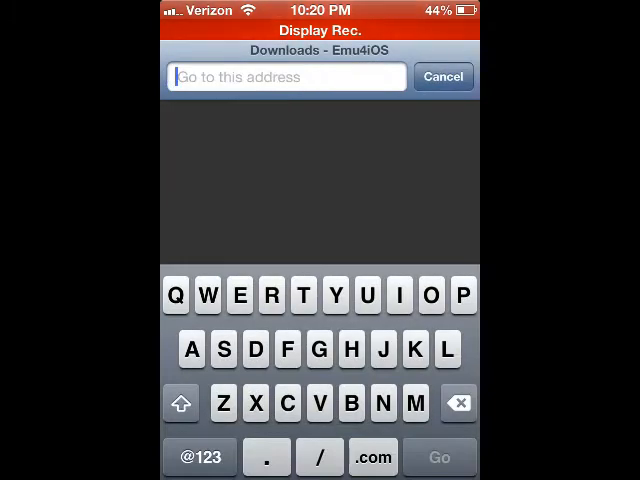
{"action": "type", "text": "emu"}
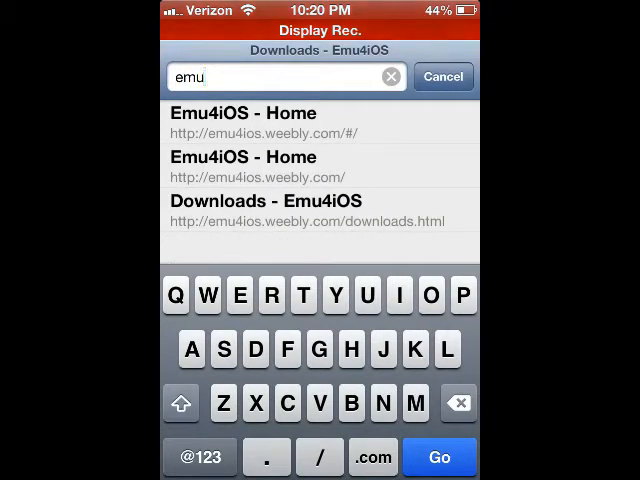
{"action": "type", "text": "4"}
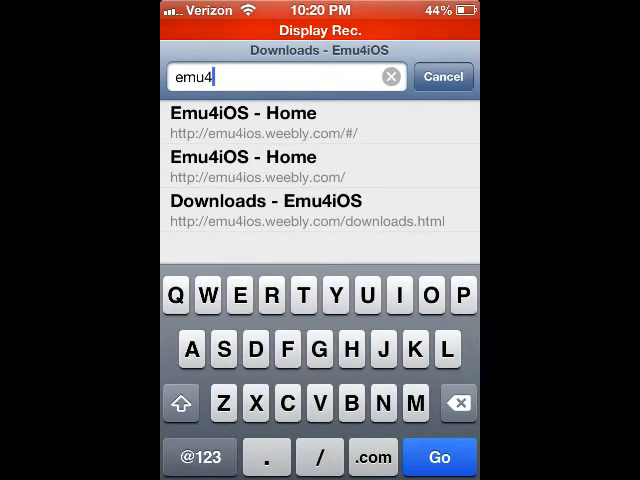
{"action": "type", "text": "ios.wee"}
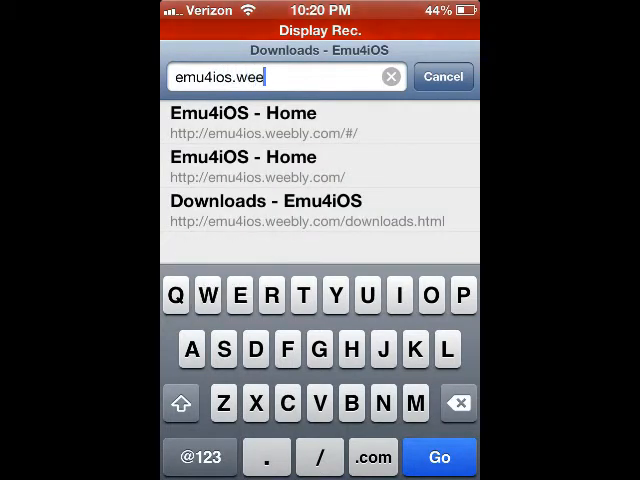
{"action": "type", "text": "bly"}
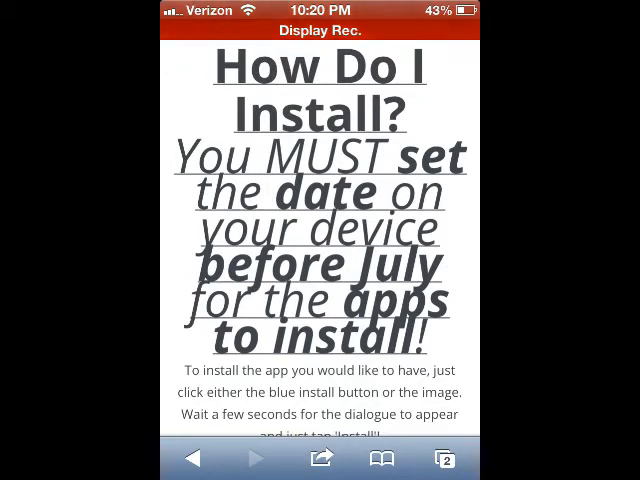
Scroll the Emu4iOS install page to the recorder app, then go to the device Settings
{"action": "scroll", "scroll_direction": "down", "scroll_amount": 3}
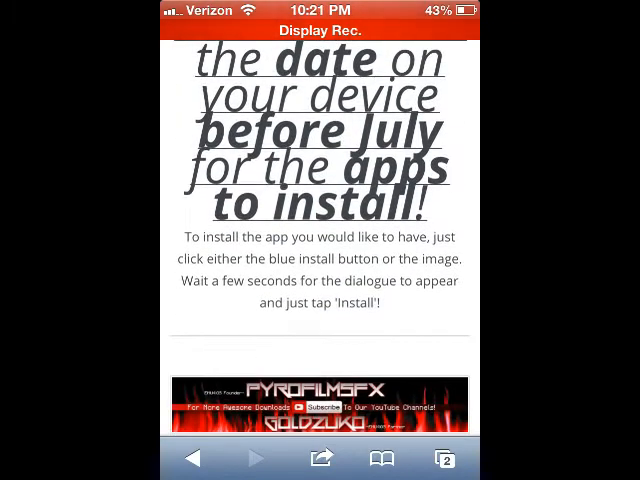
{"action": "scroll", "scroll_direction": "down", "scroll_amount": 3}
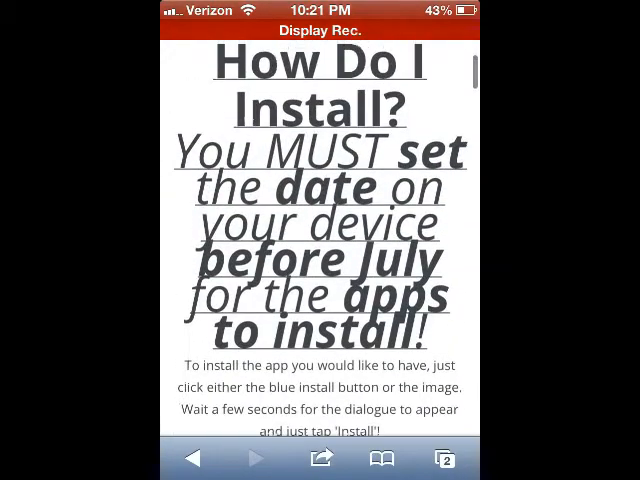
{"action": "scroll", "scroll_direction": "down", "scroll_amount": 3}
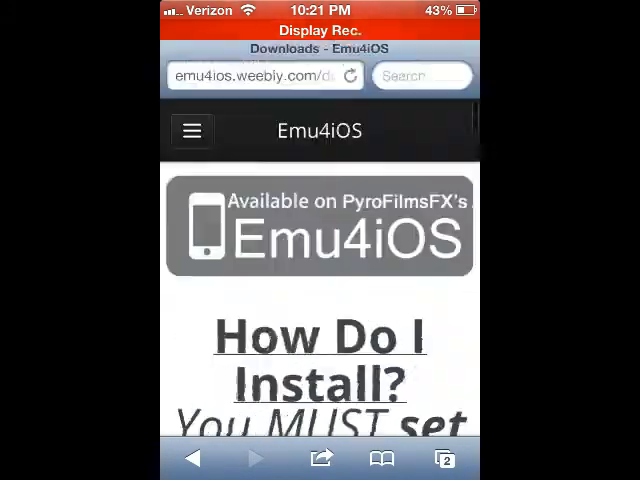
{"action": "scroll", "scroll_direction": "down", "scroll_amount": 3}
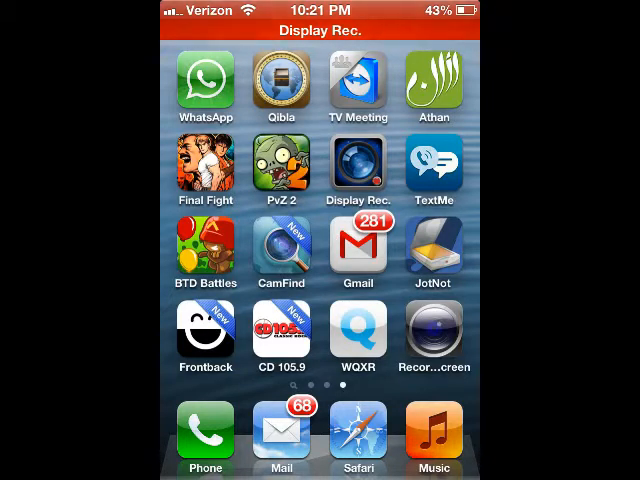
{"action": "left_click", "coordinate": [358, 170]}
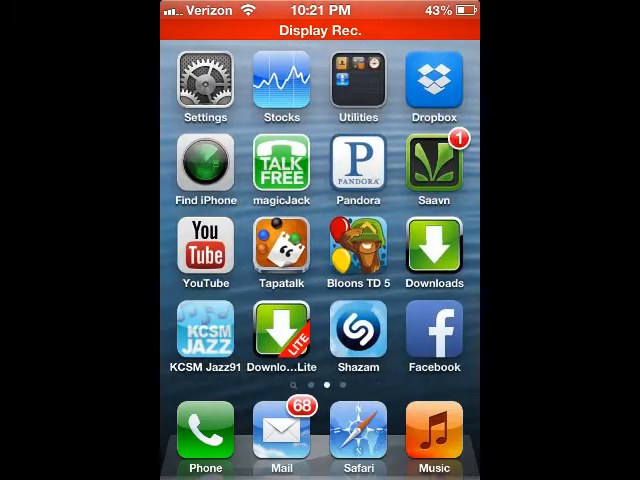
{"action": "left_click", "coordinate": [204, 80]}
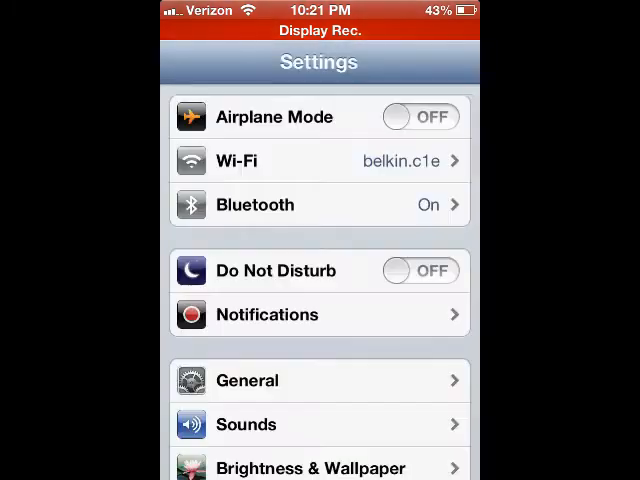
In Date & Time, set the date manually to July 25, 2012 and return to the overview
{"action": "scroll", "scroll_direction": "down", "scroll_amount": 3}
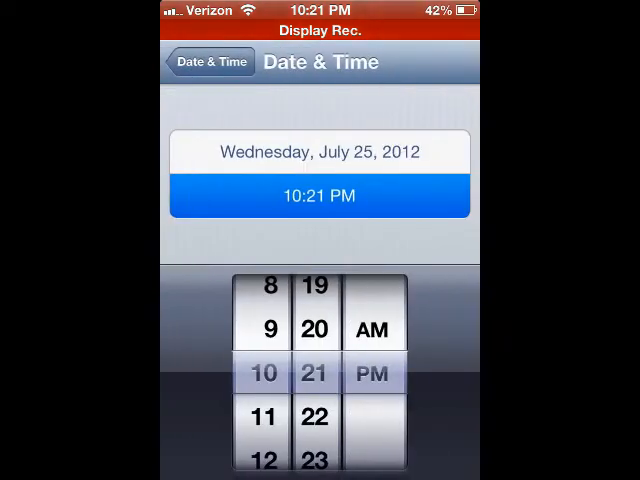
{"action": "left_click", "coordinate": [320, 152]}
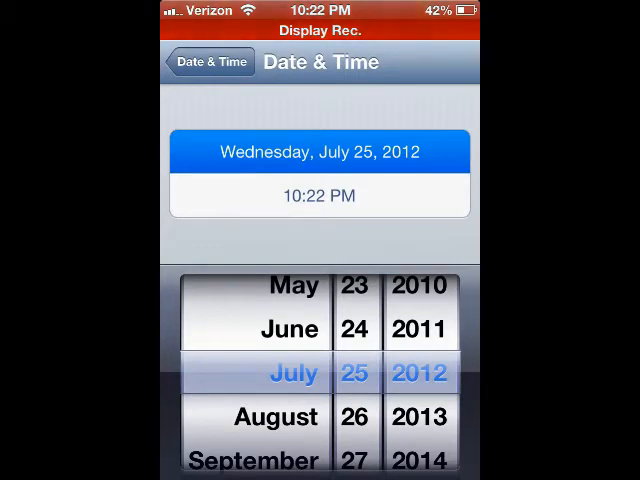
{"action": "left_click", "coordinate": [204, 62]}
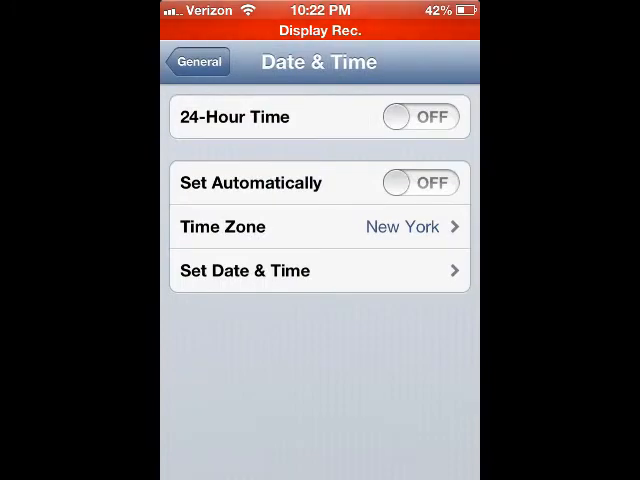
Return to the home screen and swipe to the page with the RecordMyScreen icon
{"action": "key", "text": "home"}
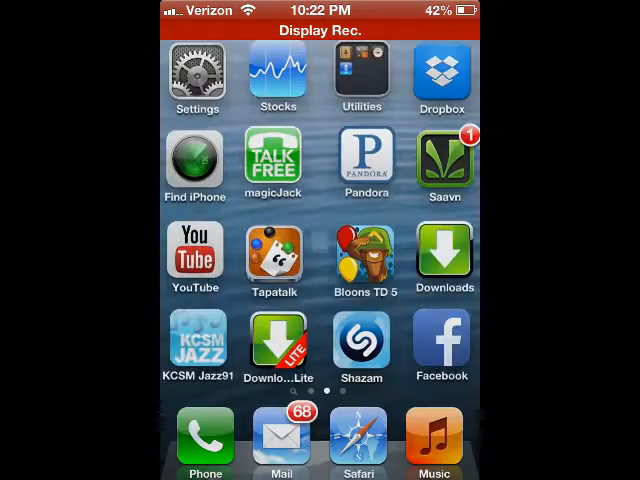
{"action": "scroll", "scroll_direction": "left", "scroll_amount": 3}
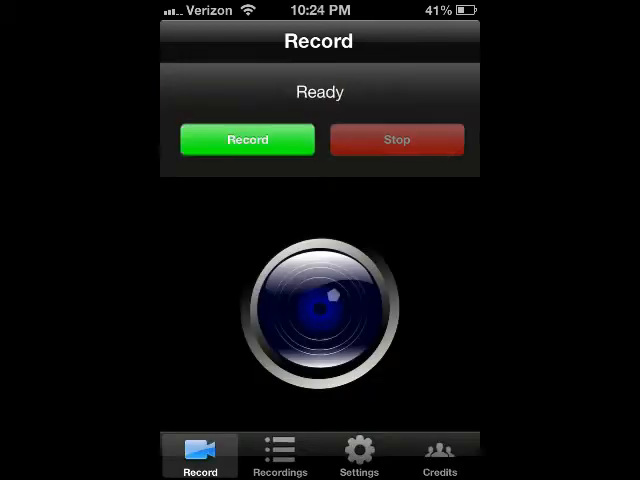
Leave RecordMyScreen recording in the background and swipe across the home pages
{"action": "key", "text": "home"}
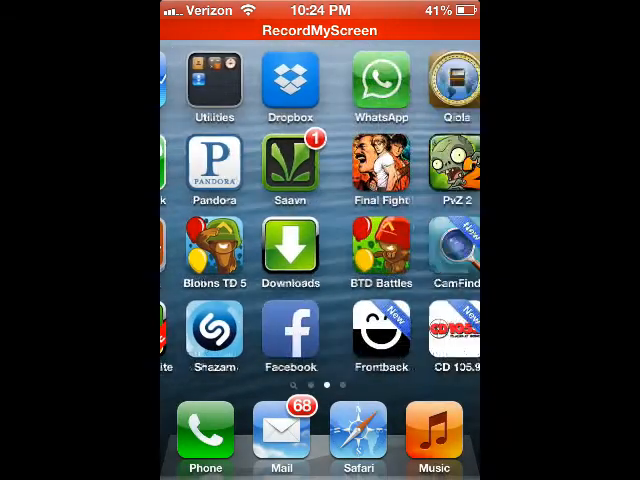
{"action": "scroll", "scroll_direction": "left", "scroll_amount": 3}
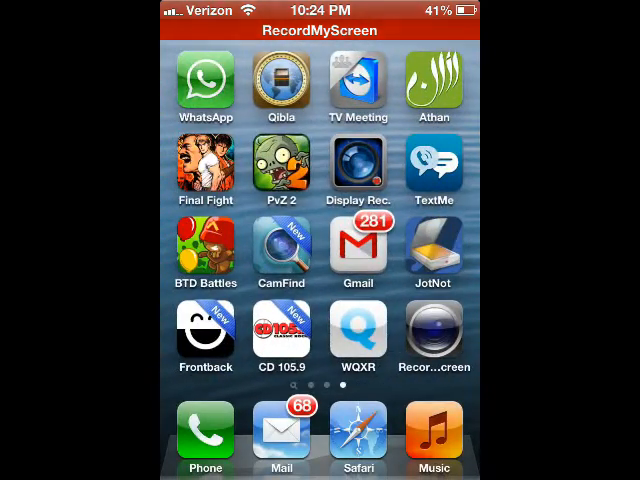
Launch Display Recorder to see its saved 49.6 MB recording from Jul 25, 2012
{"action": "left_click", "coordinate": [432, 336]}
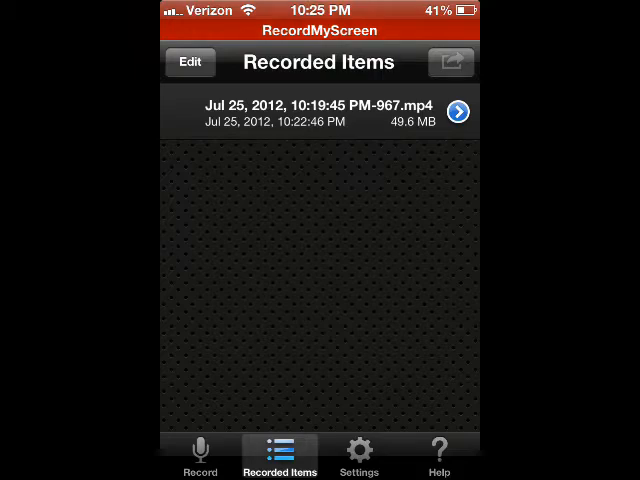
Exit Display Recorder and launch RecordMyScreen to view its recordings
{"action": "key", "text": "home"}
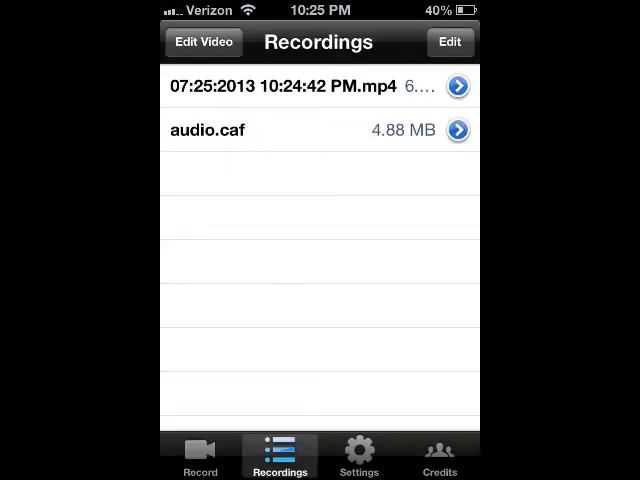
{"action": "left_click", "coordinate": [200, 452]}
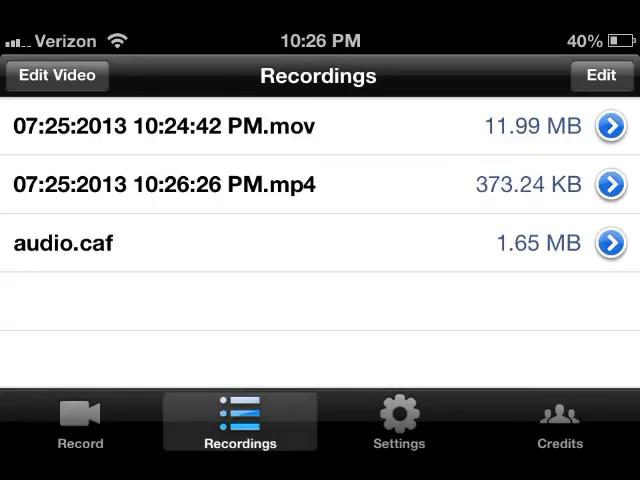
View the RecordMyScreen recordings list (.mov, .mp4, audio.caf), then swipe back through the home pages
{"action": "left_click", "coordinate": [400, 420]}
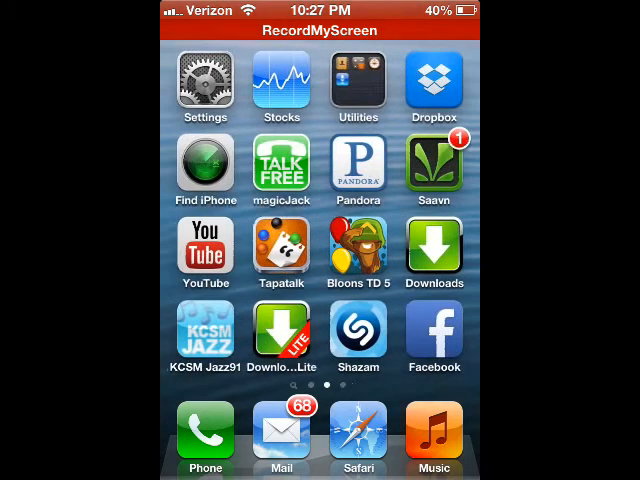
{"action": "scroll", "scroll_direction": "left", "scroll_amount": 3}
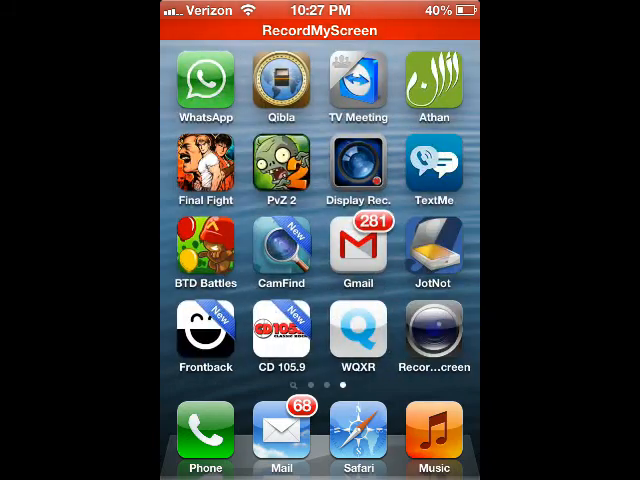